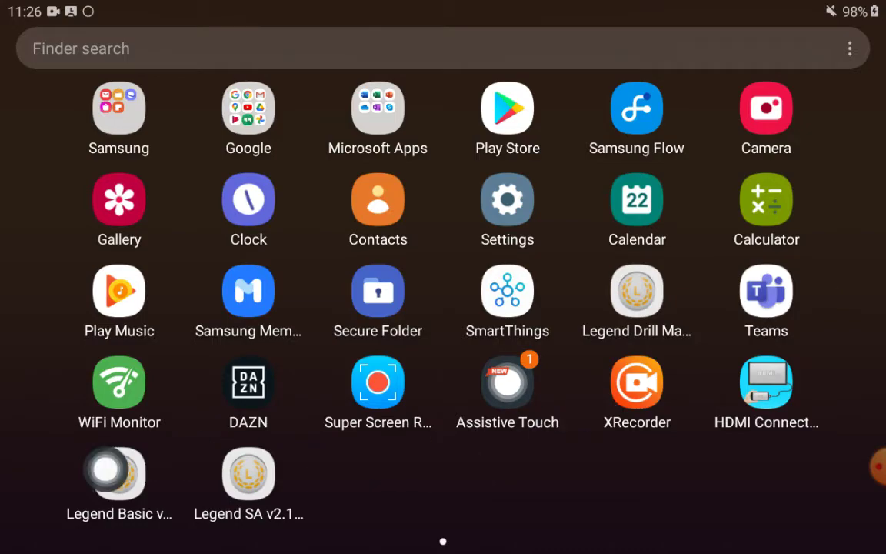
Launch the Legend Basic app to its Sensor Loop 1 and Loop 2 home screen
left_click(120, 474)
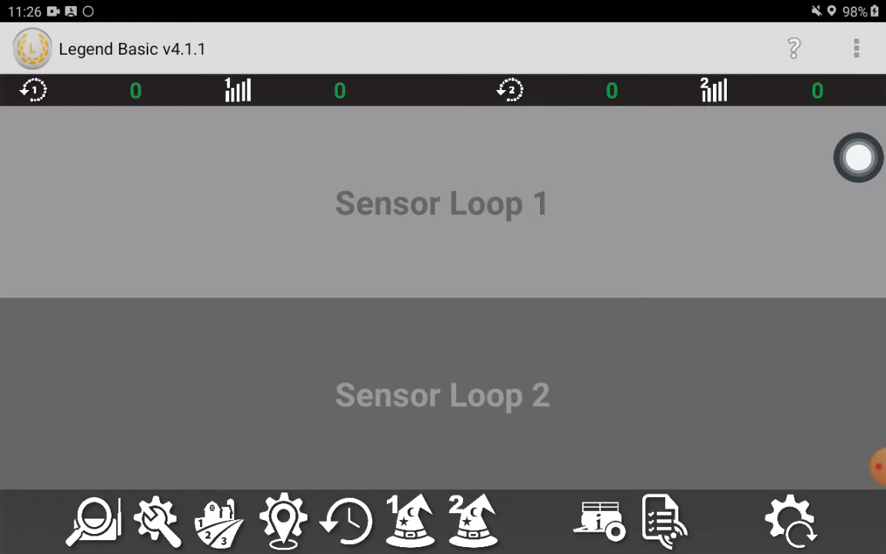
Start the automated setup wizard, raising the multiple-products-in-one-airstream warning
left_click(855, 48)
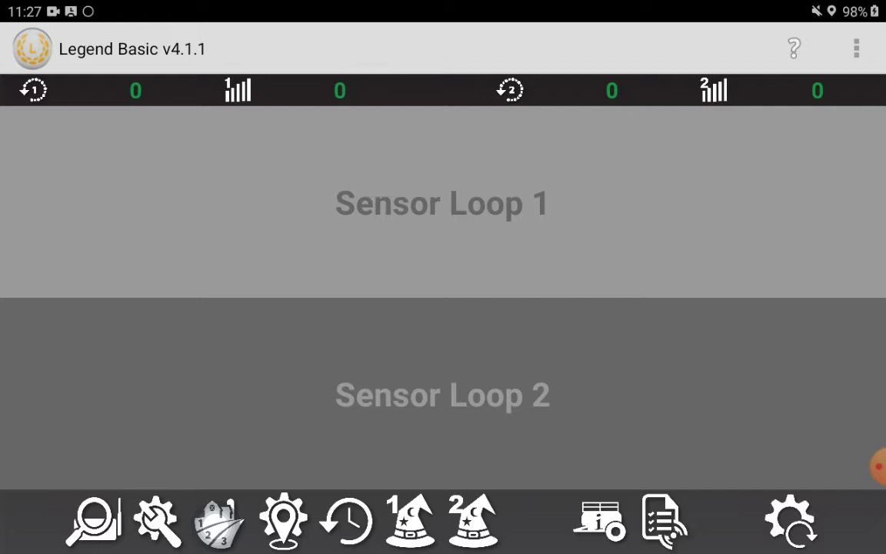
left_click(323, 368)
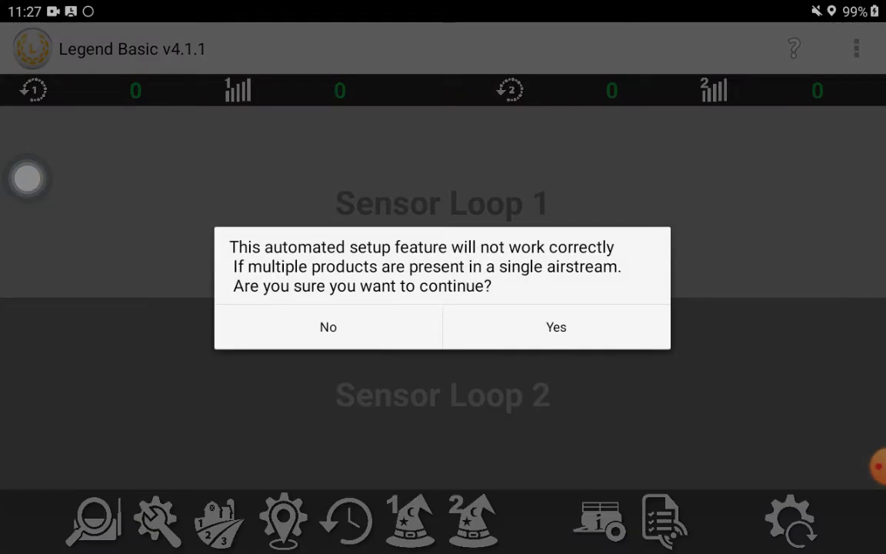
Confirm the automated setup, accept the Loop 1 value and apply Loop 2 sensitivity 1
left_click(555, 326)
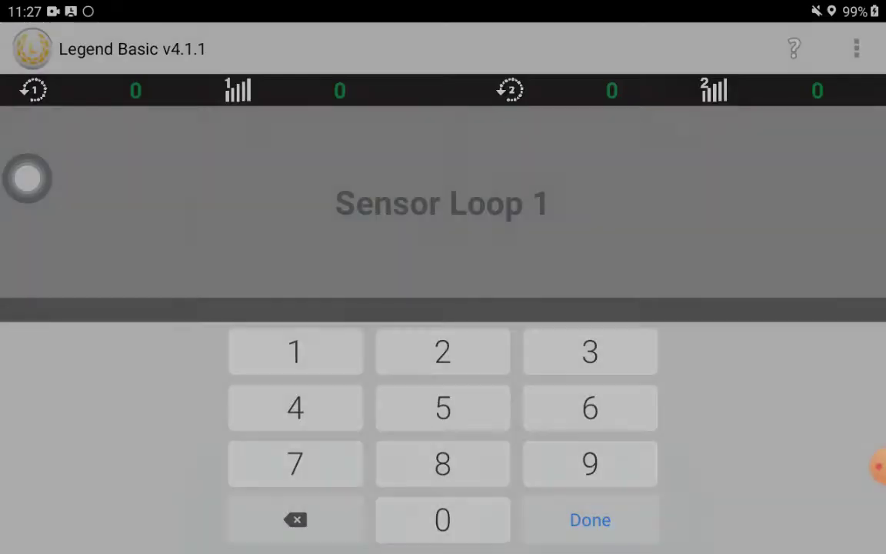
left_click(589, 519)
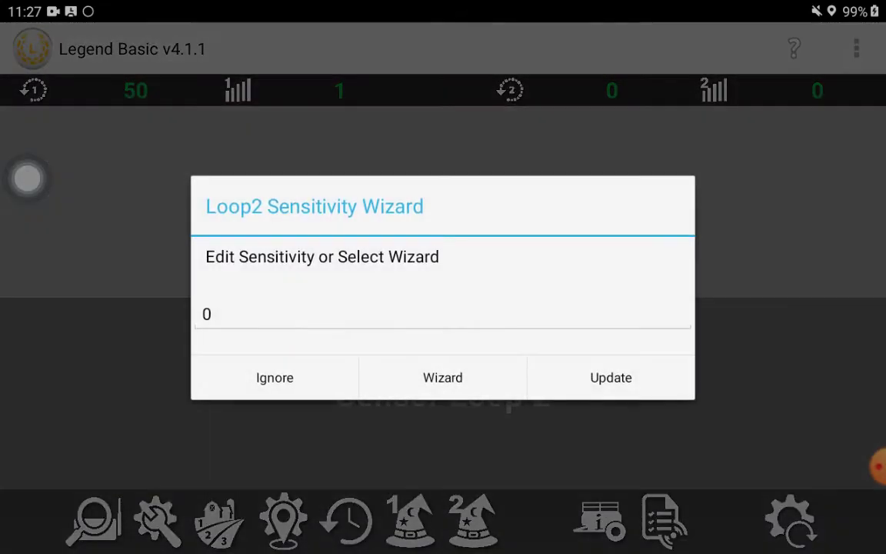
left_click(443, 314)
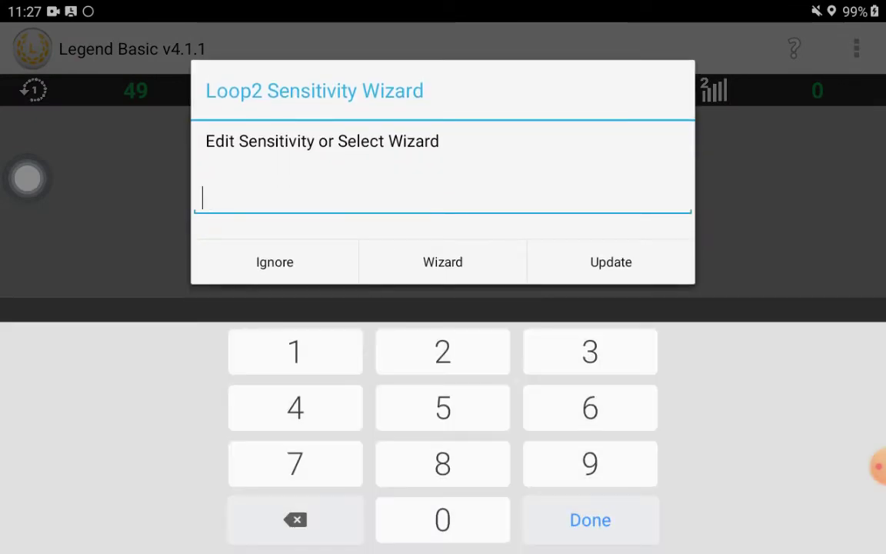
left_click(274, 262)
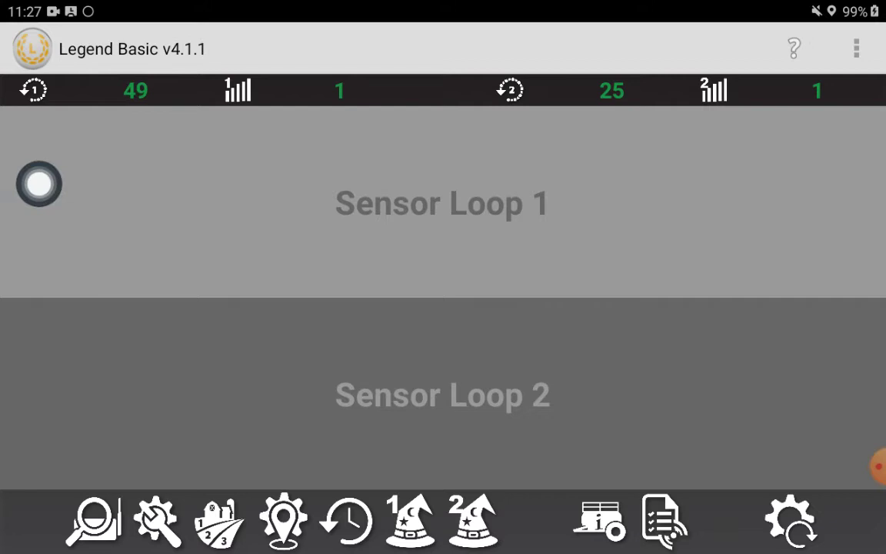
left_click(157, 520)
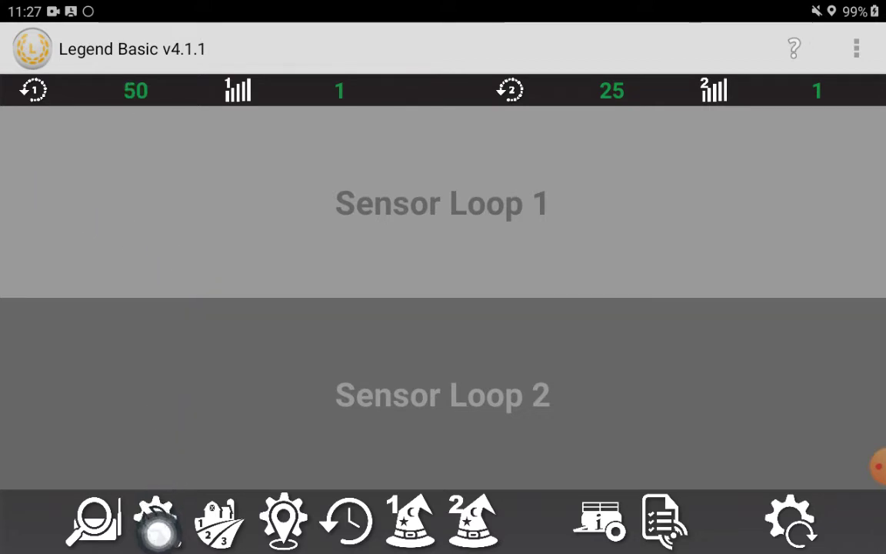
left_click(157, 519)
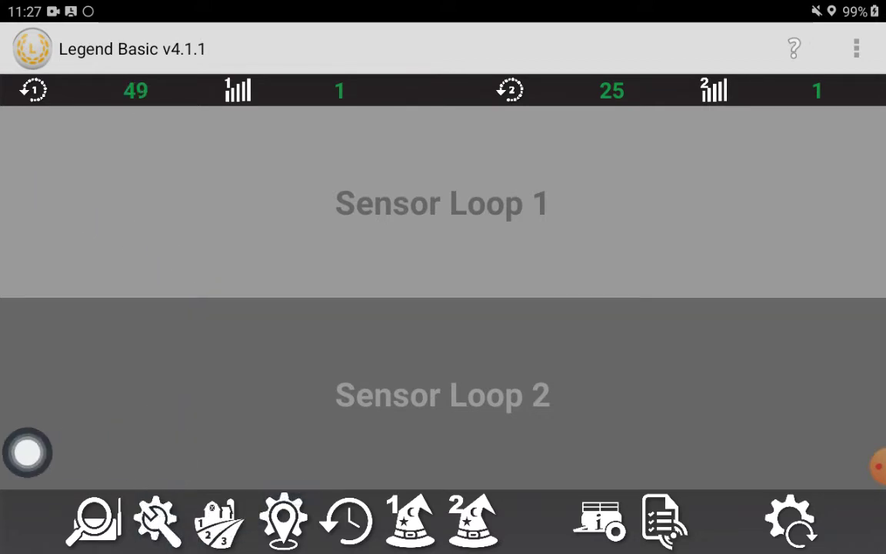
In Seeder Setup, set Loop1 Runs and Loop2 Runs to 60
left_click(157, 519)
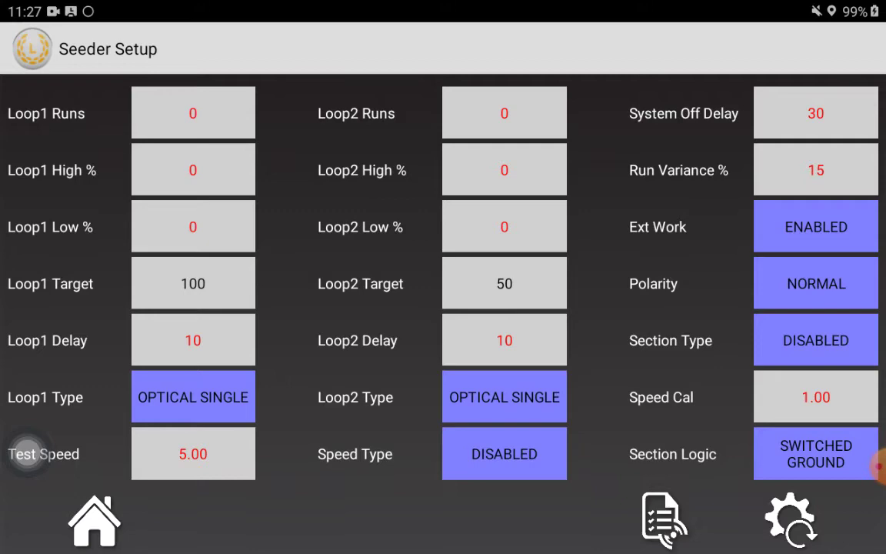
left_click(193, 114)
type("60")
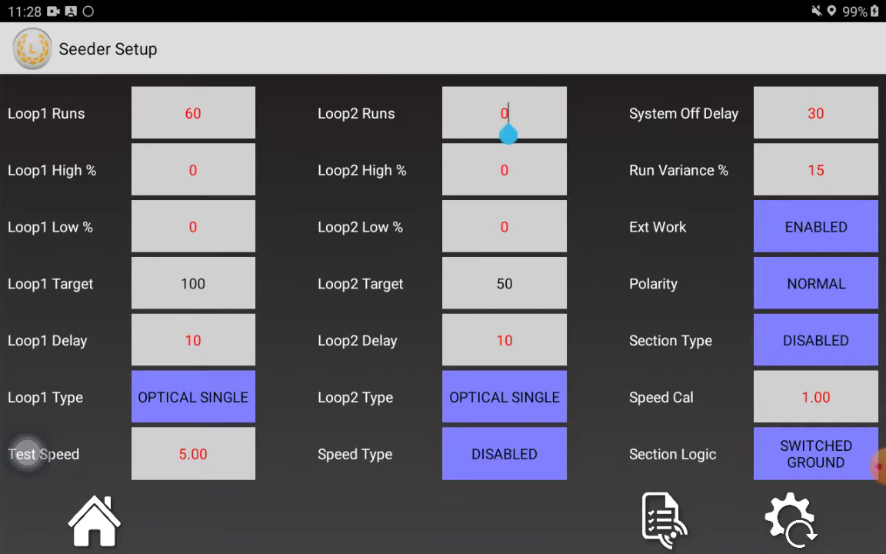
left_click(505, 112)
type("60")
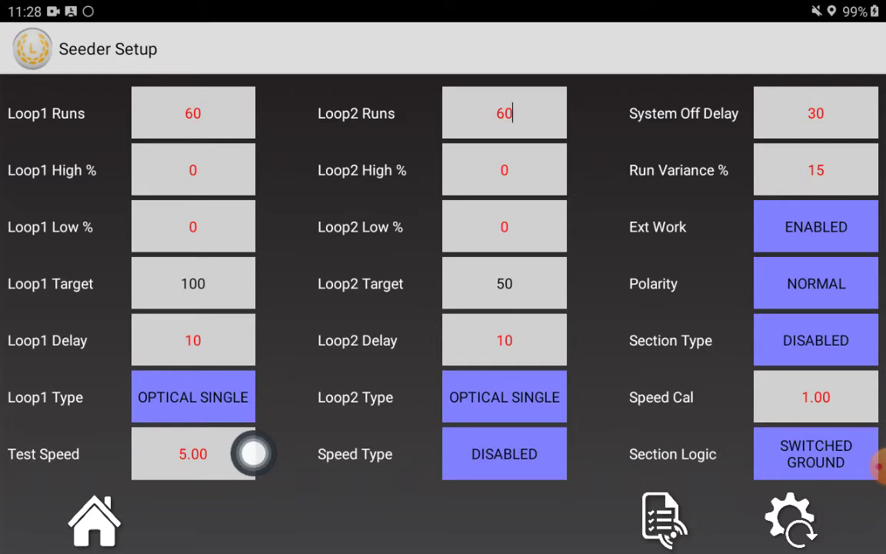
Cycle the speed type past TANK SENSOR to ISO WHEEL
left_click_drag(254, 453, 27, 454)
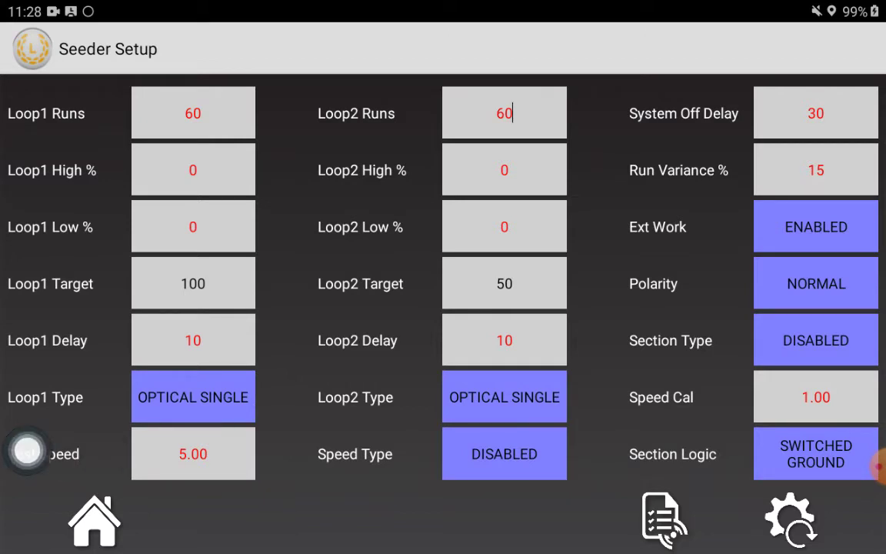
left_click(504, 452)
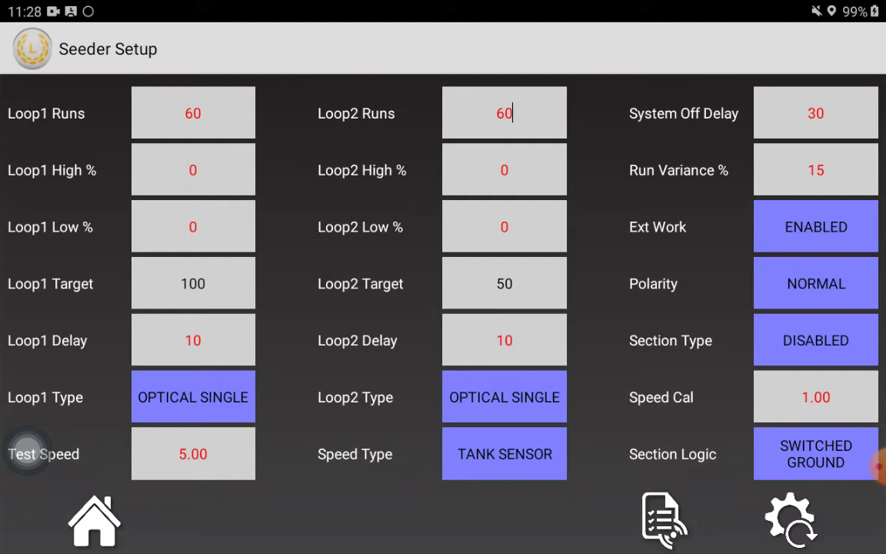
left_click(504, 452)
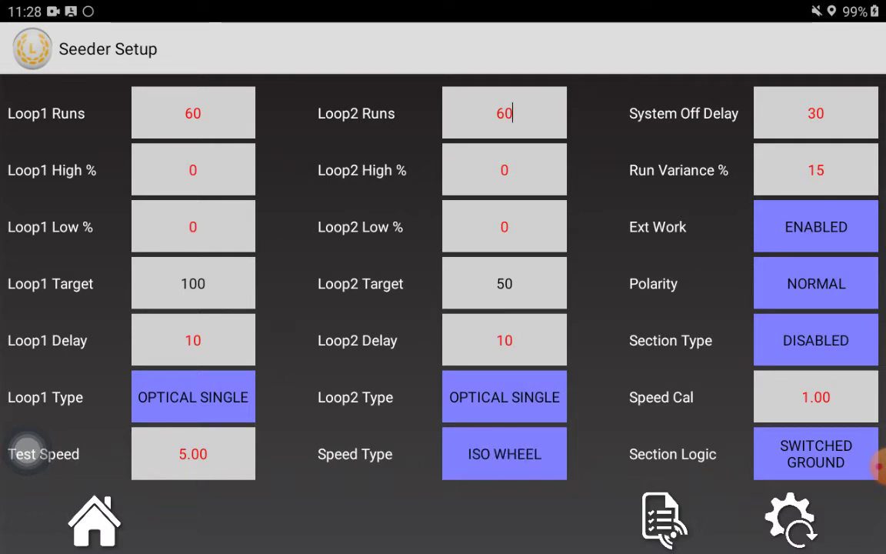
left_click(504, 452)
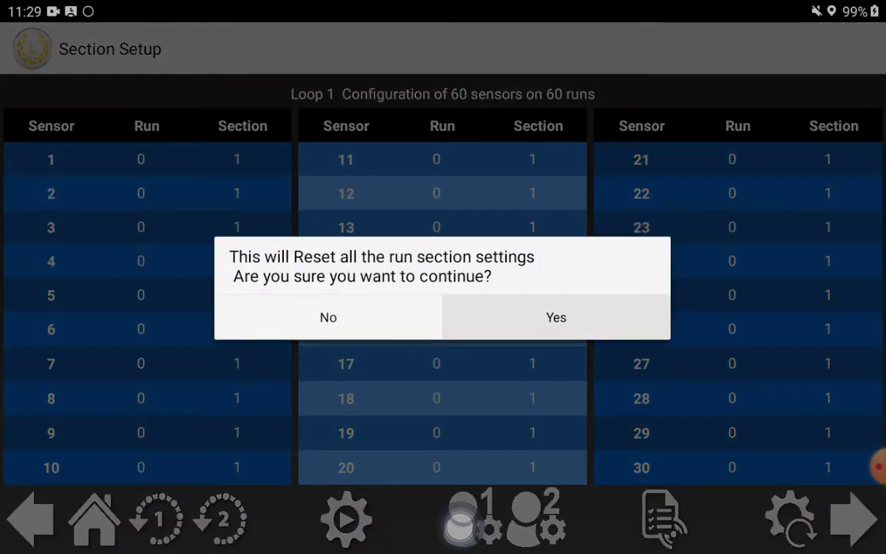
Confirm the run section reset, then reset Loop 2's run sections and return home
left_click(555, 317)
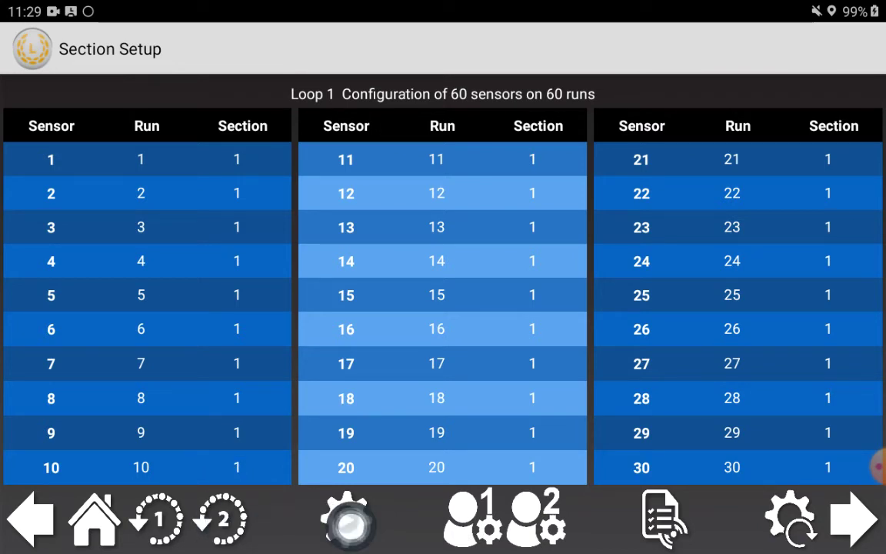
left_click(347, 517)
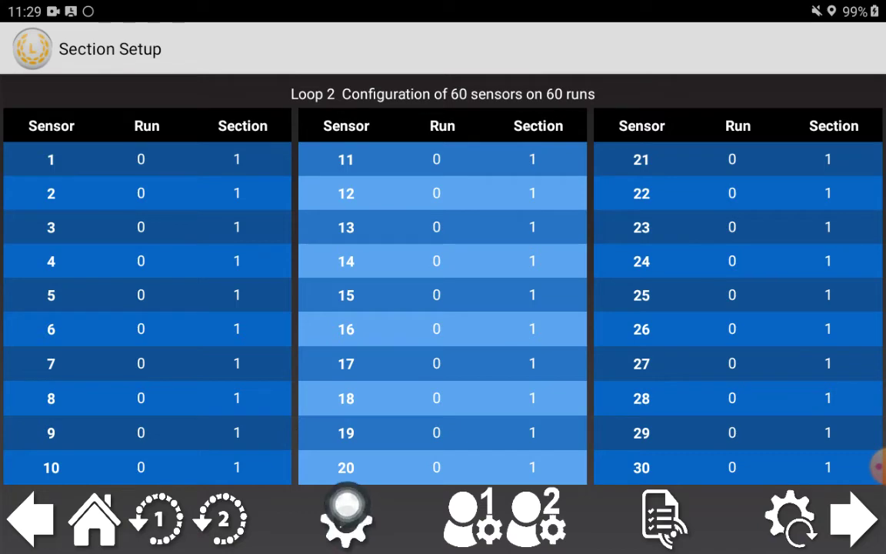
left_click(346, 516)
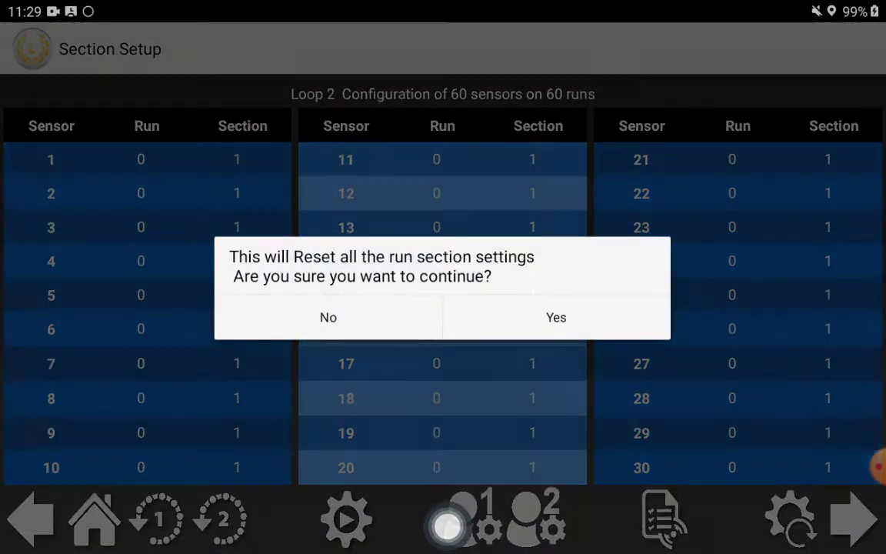
left_click(555, 317)
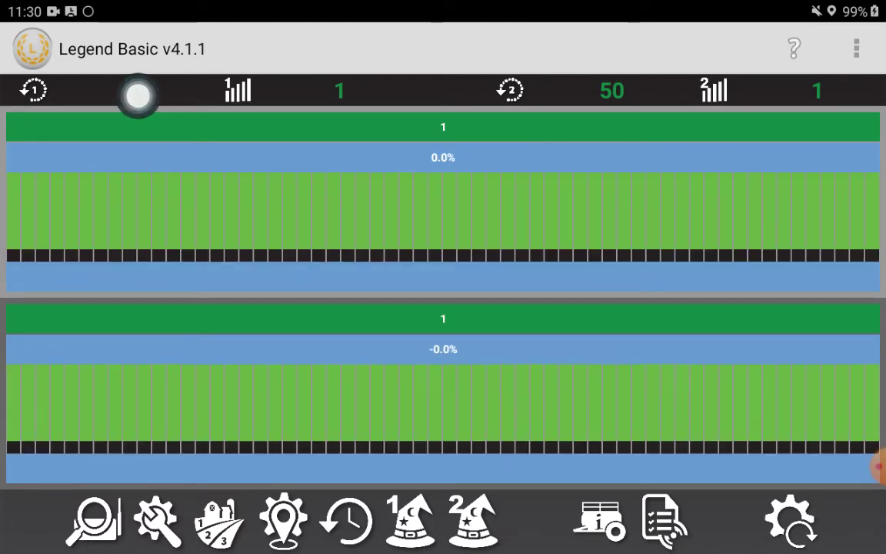
In the Loop1 SeedRate Wizard, replace the actual seed rate with 100 and confirm it
left_click(138, 89)
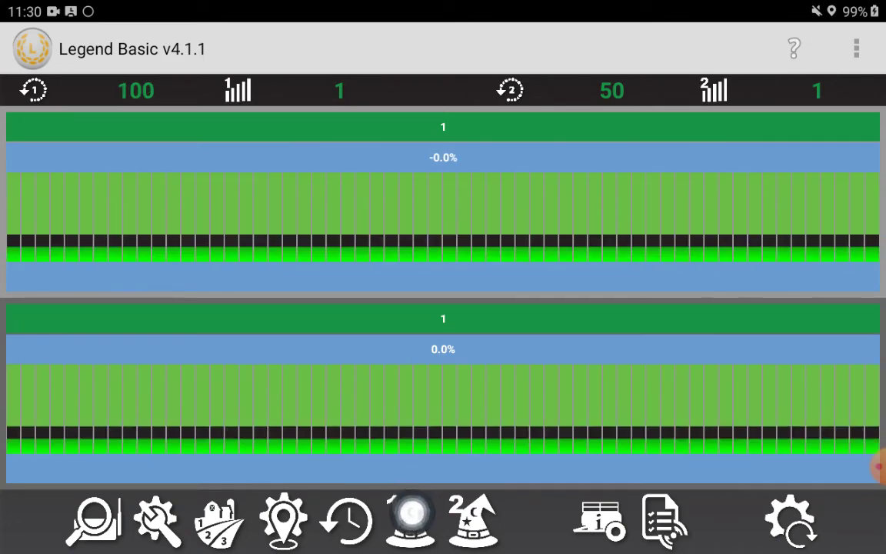
left_click(409, 519)
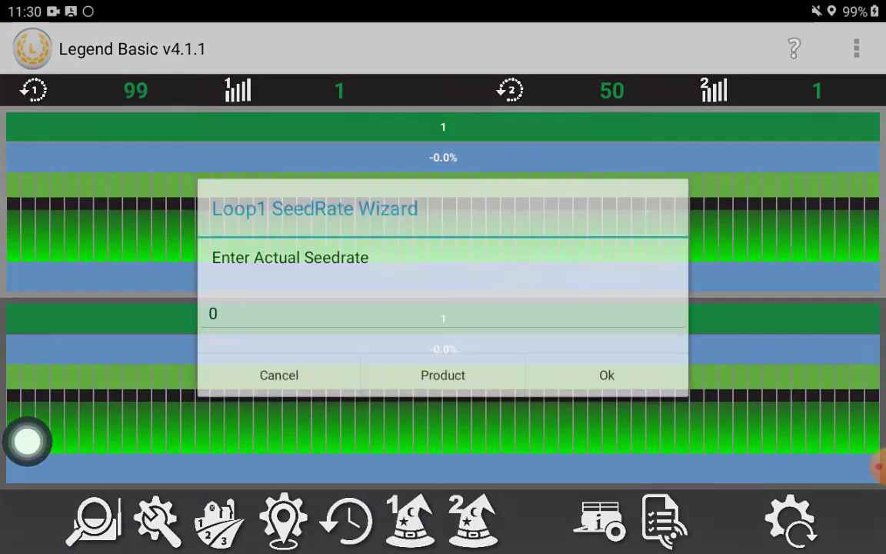
left_click(443, 313)
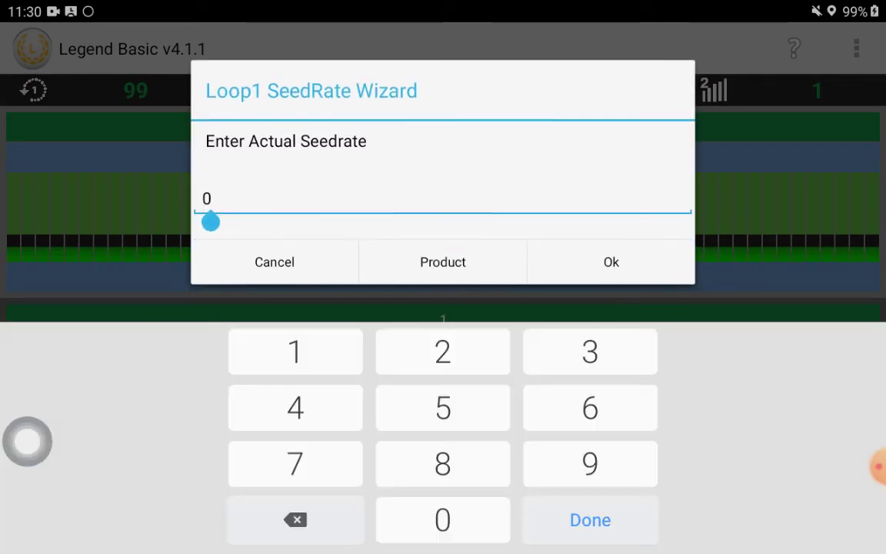
left_click(296, 519)
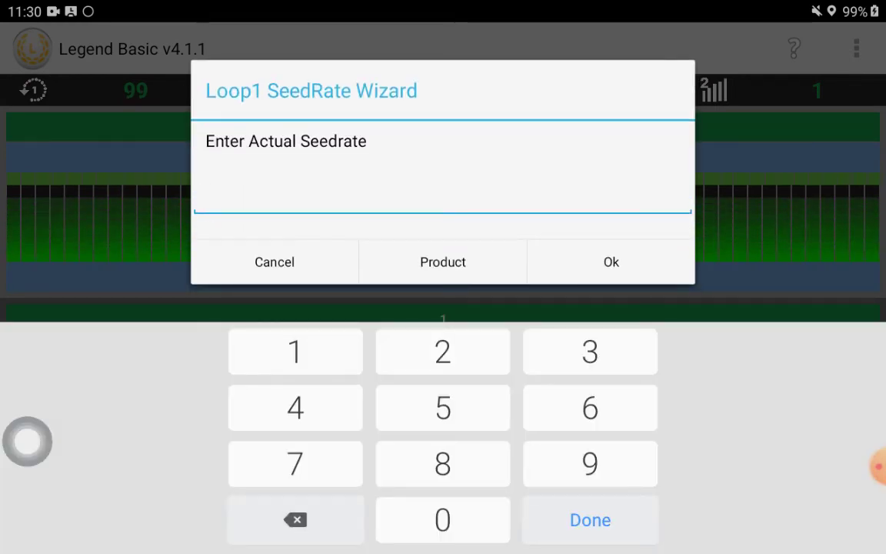
type("100")
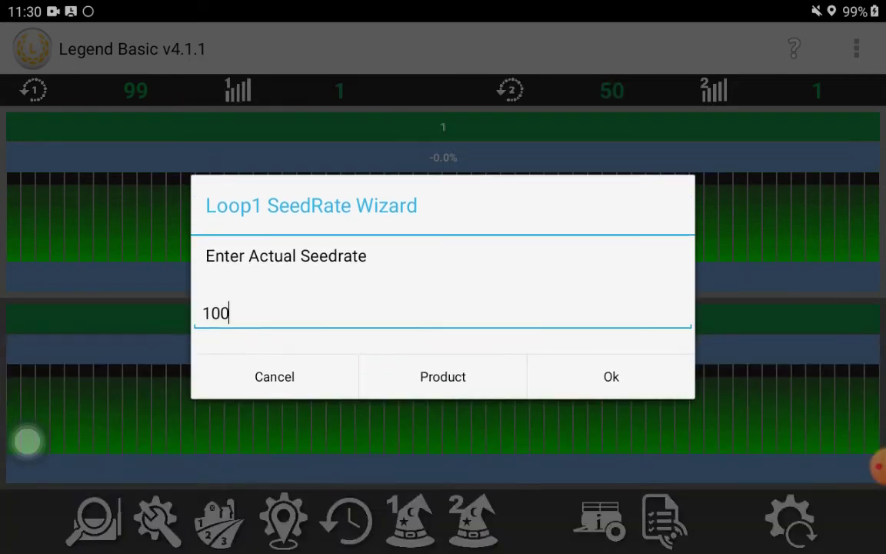
left_click(611, 375)
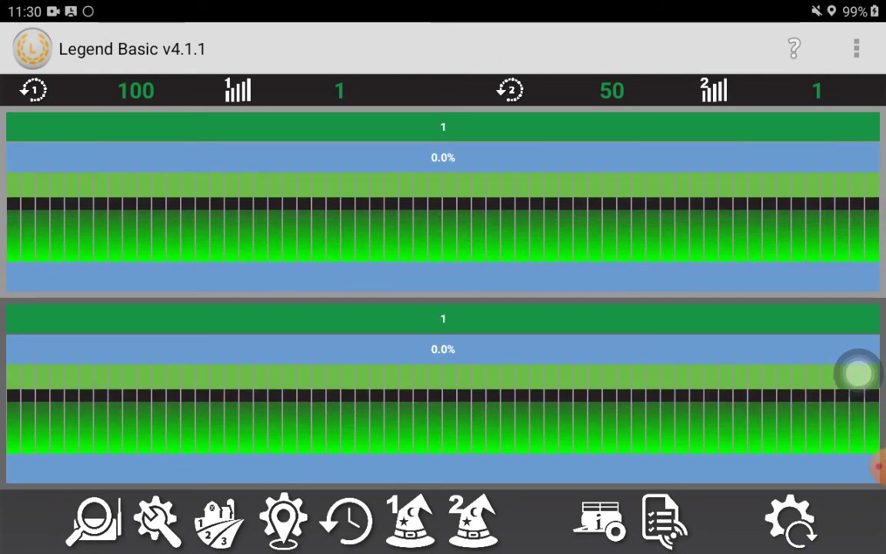
left_click_drag(858, 375, 569, 403)
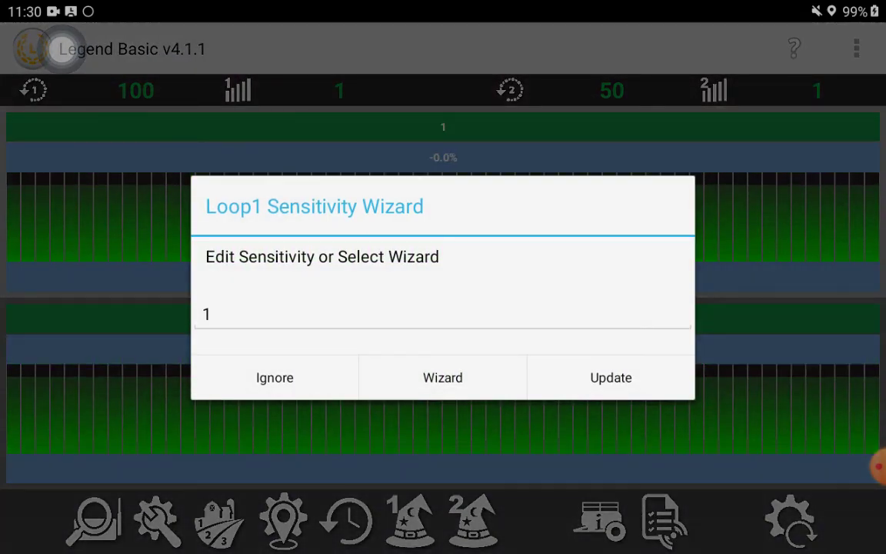
Apply Loop 1's sensitivity of 1 in the Sensitivity Wizard
left_click(443, 377)
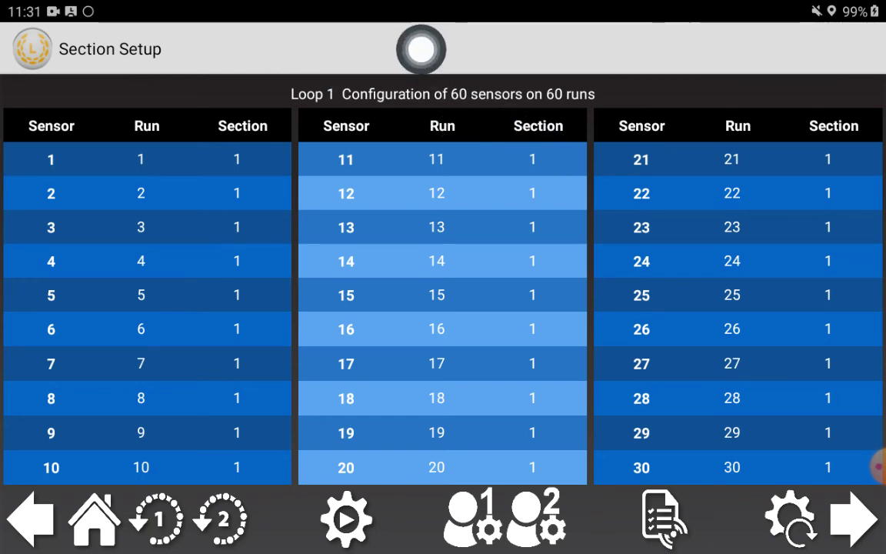
Assign Loop 1's sensor blocks of ten to sections 1–6, starting with sensor 11 in section 2
left_click(532, 159)
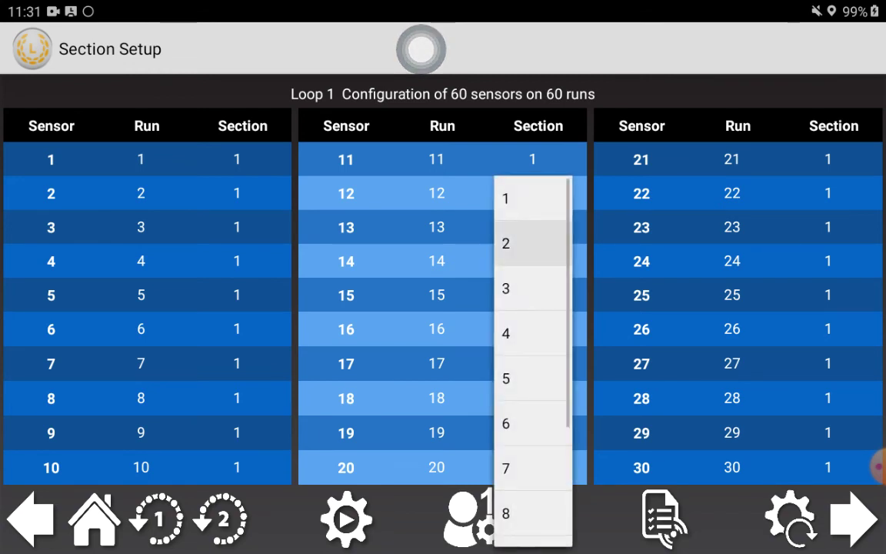
left_click(505, 243)
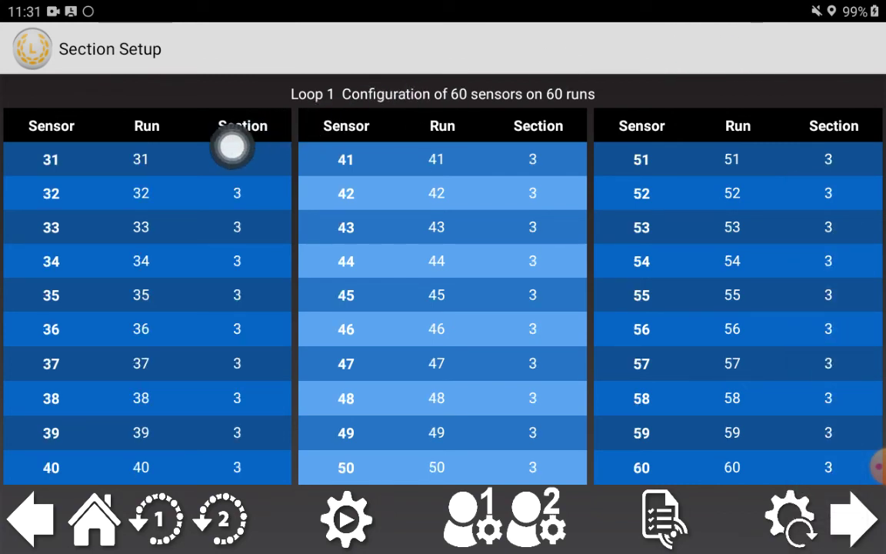
left_click(236, 158)
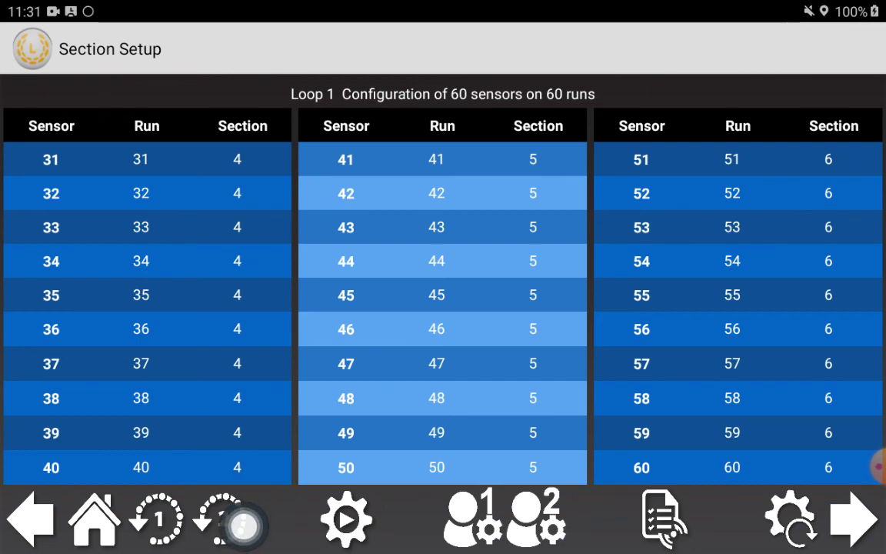
Save the section configuration as a profile and show Loop 1 as six towers on the home screen
left_click(228, 519)
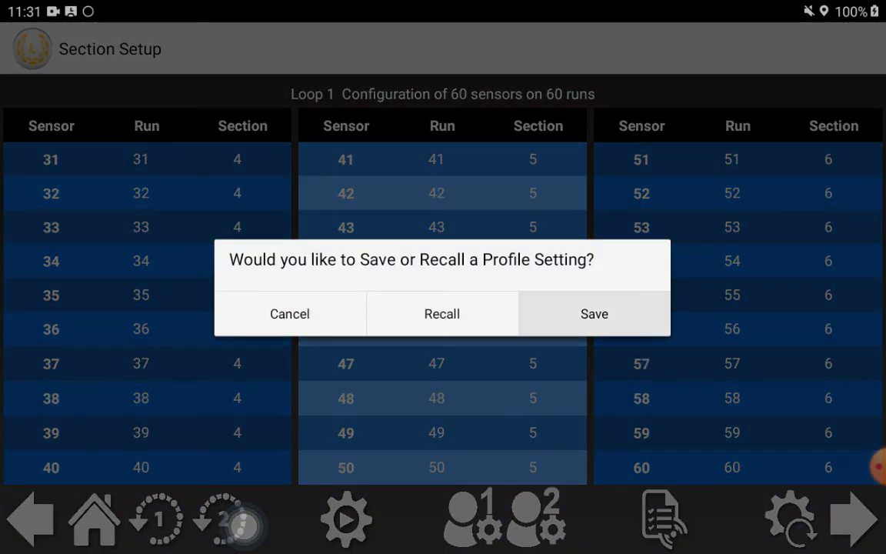
left_click(289, 314)
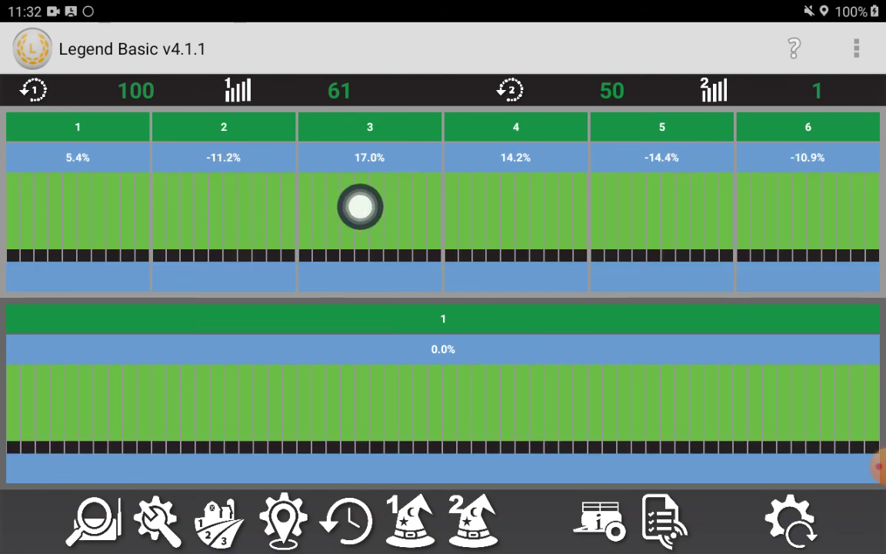
left_click_drag(360, 206, 142, 213)
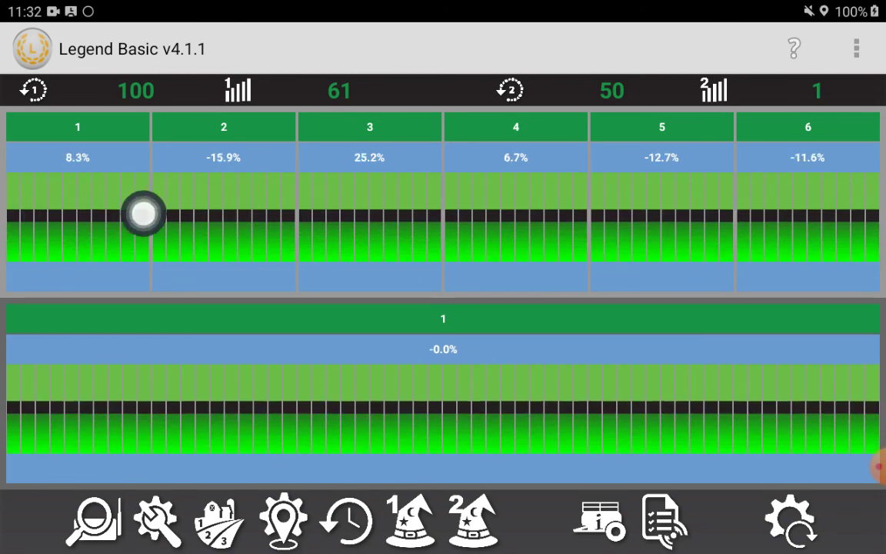